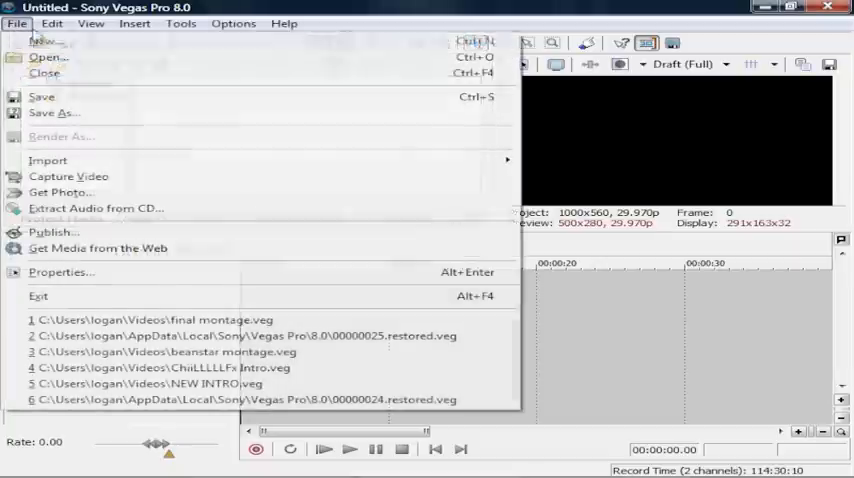
mouse_move(48, 56)
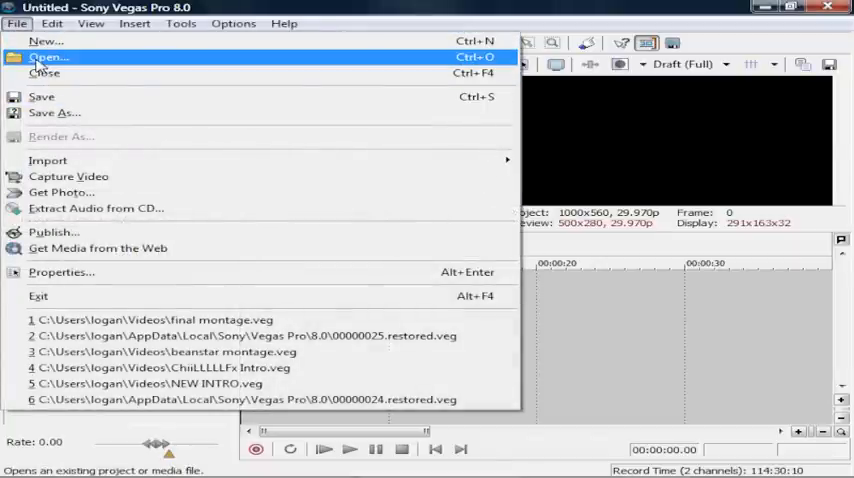
Open the z13 gameplay clip from the Videos folder into the project
left_click(48, 56)
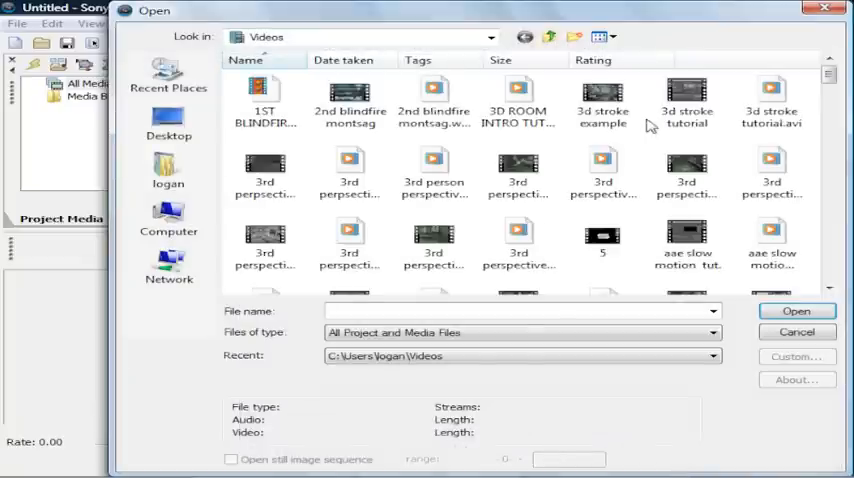
scroll("down", 3)
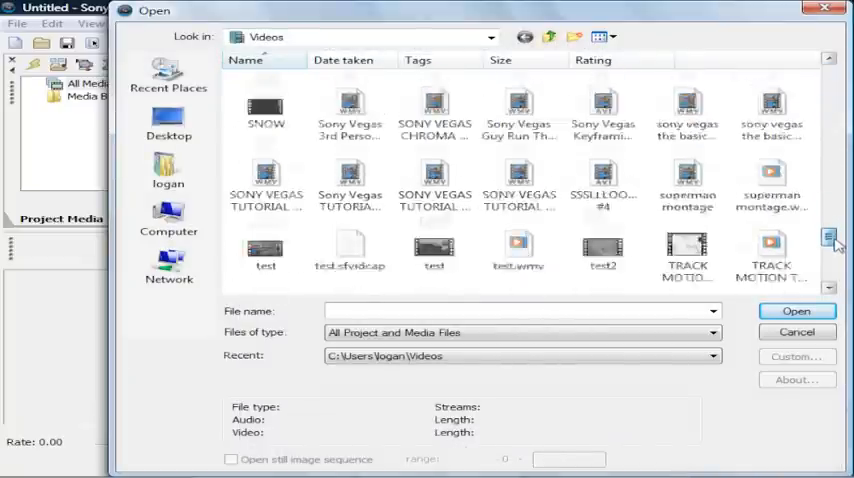
scroll("down", 3)
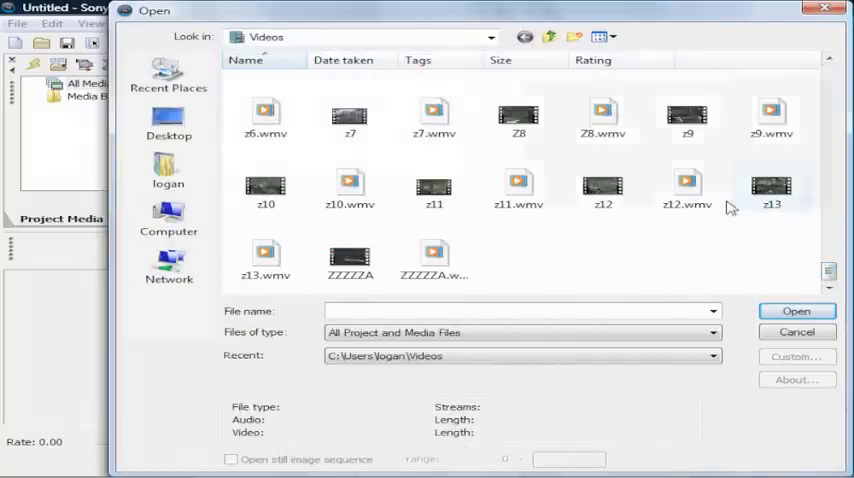
double_click(772, 190)
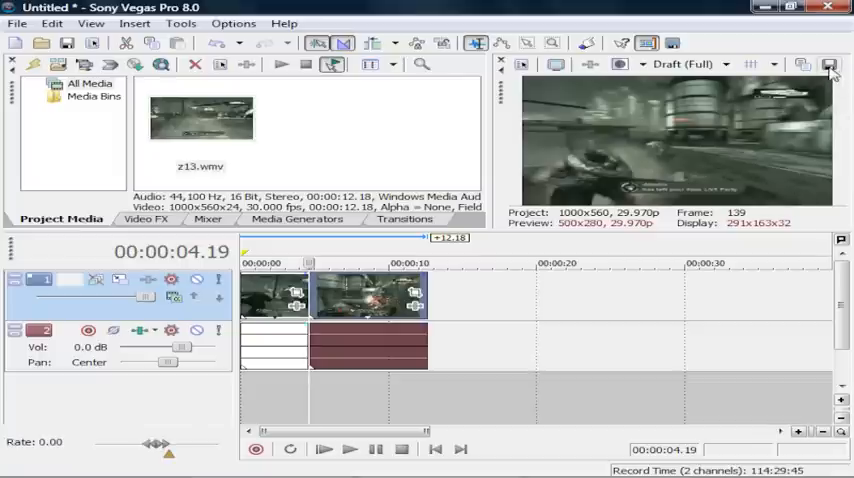
mouse_move(828, 64)
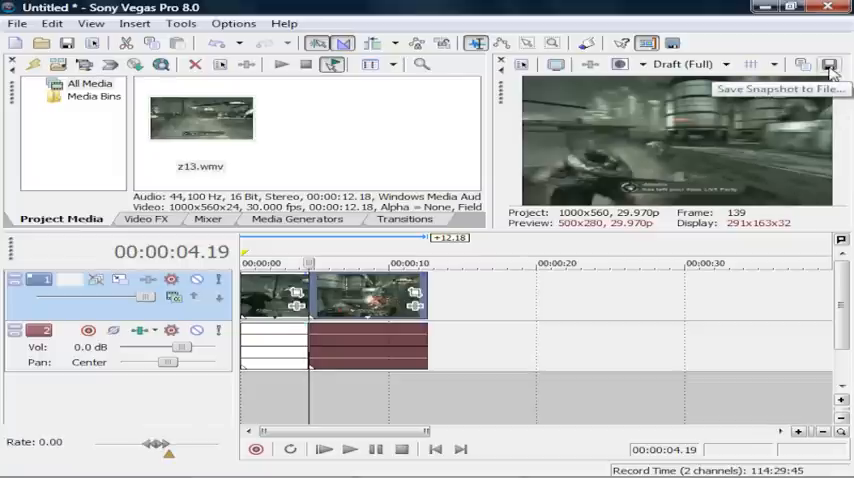
mouse_move(802, 64)
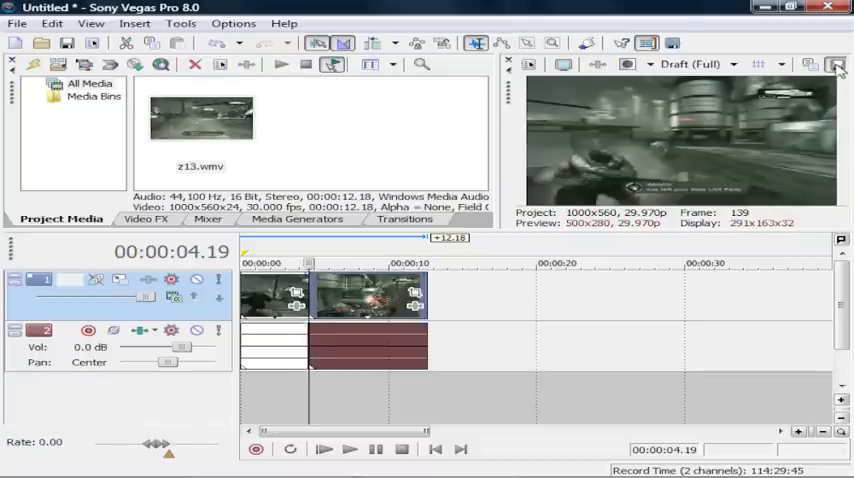
Save the current frame as a snapshot named cole freeze and preview playback around it
left_click(836, 64)
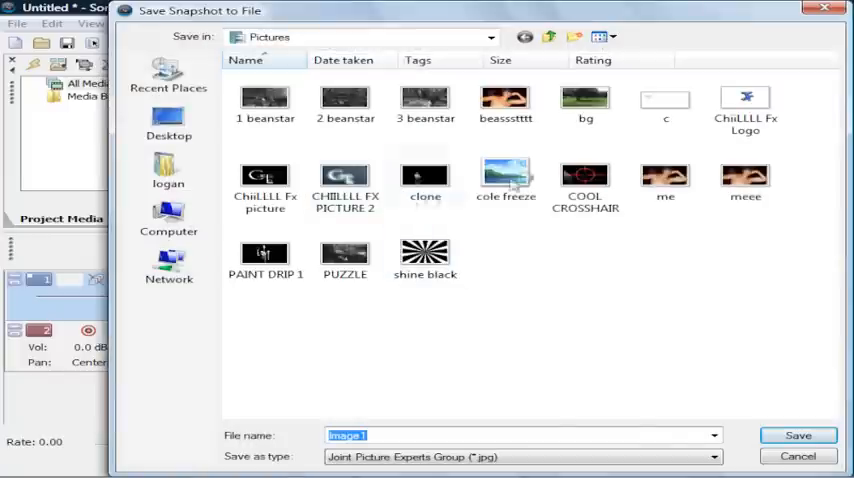
left_click(506, 178)
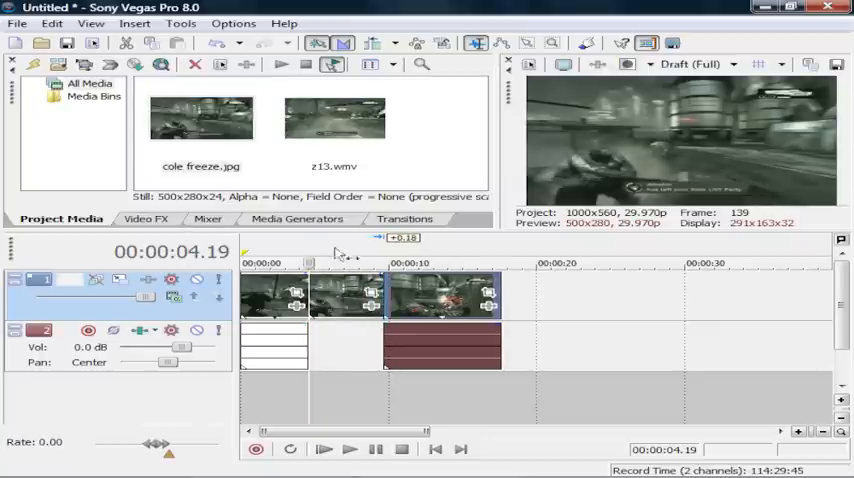
left_click(348, 448)
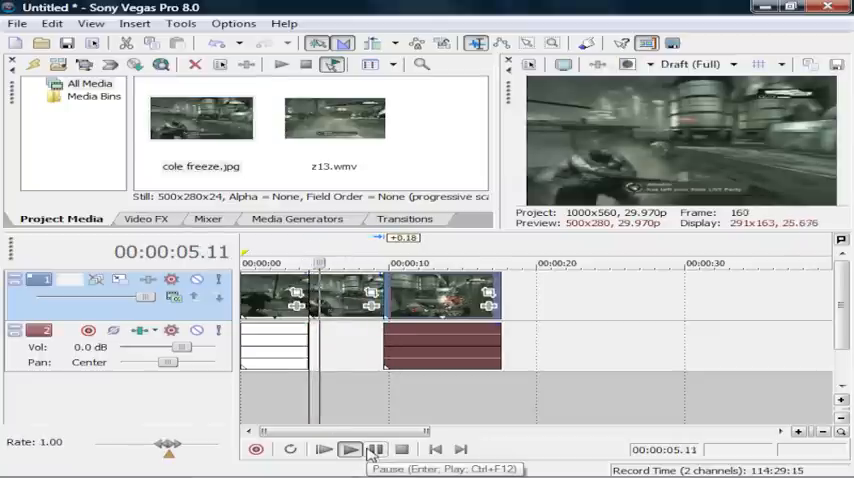
left_click(348, 448)
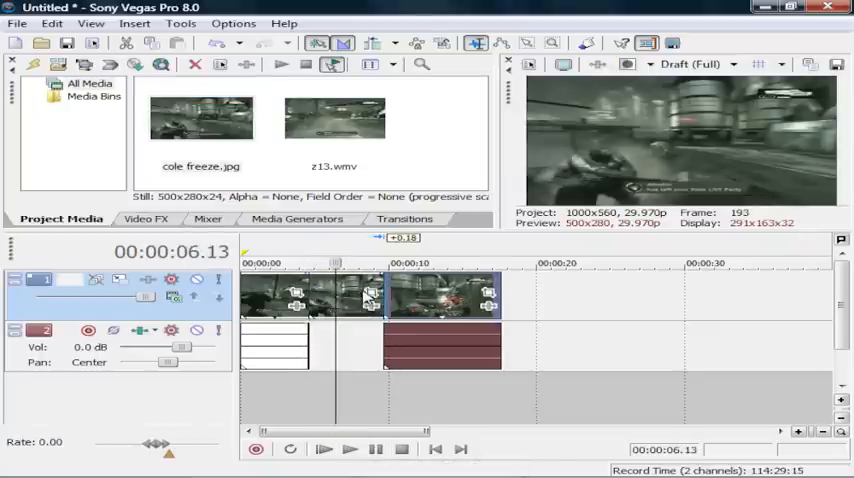
Insert a video track for cole freeze.jpg and bring up its Event Pan/Crop with Mask enabled
right_click(50, 290)
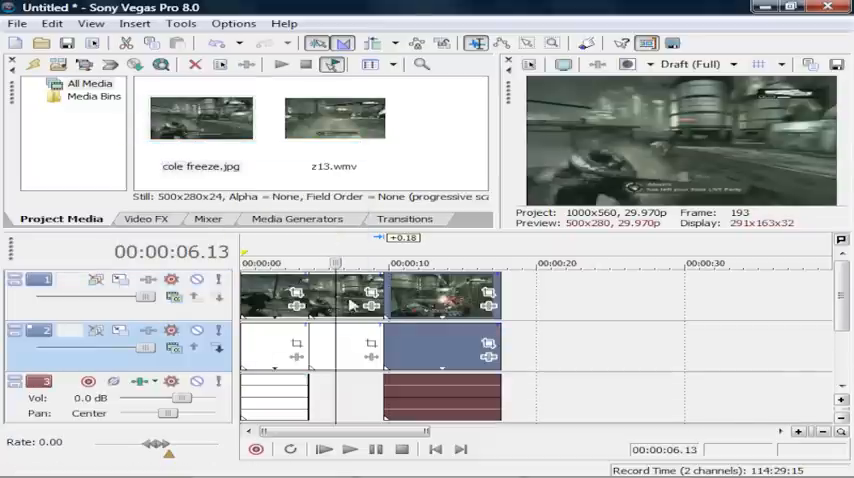
left_click(372, 296)
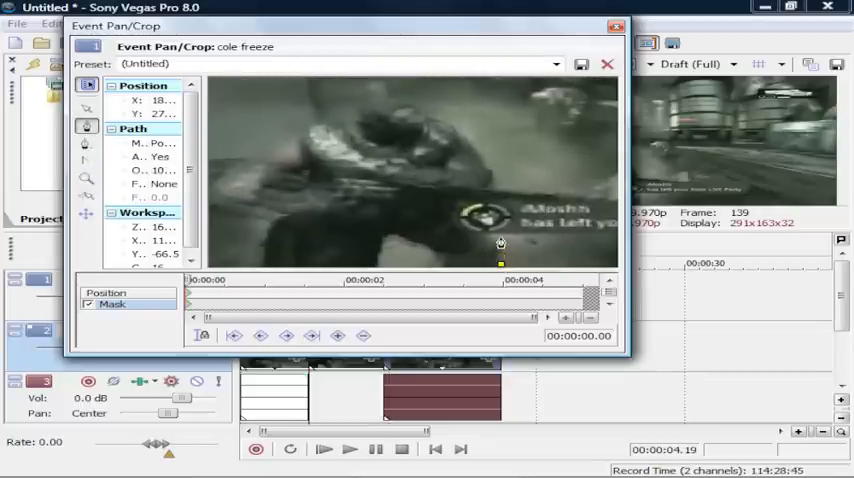
Trace a closed pen-tool mask around the character's outline so only the player stays visible
left_click_drag(500, 242, 470, 210)
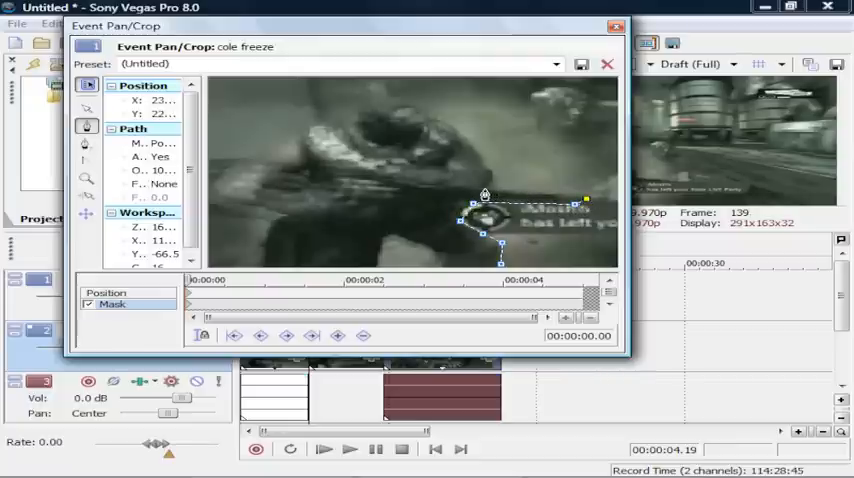
left_click_drag(482, 194, 482, 170)
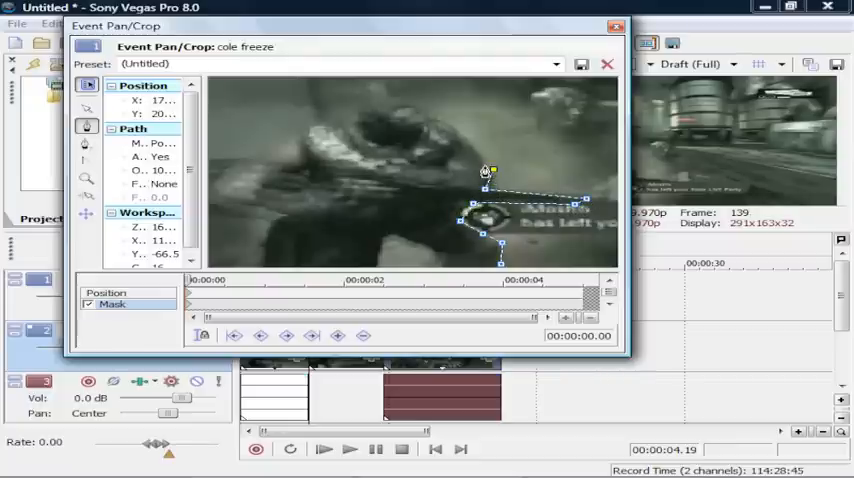
left_click_drag(490, 170, 452, 132)
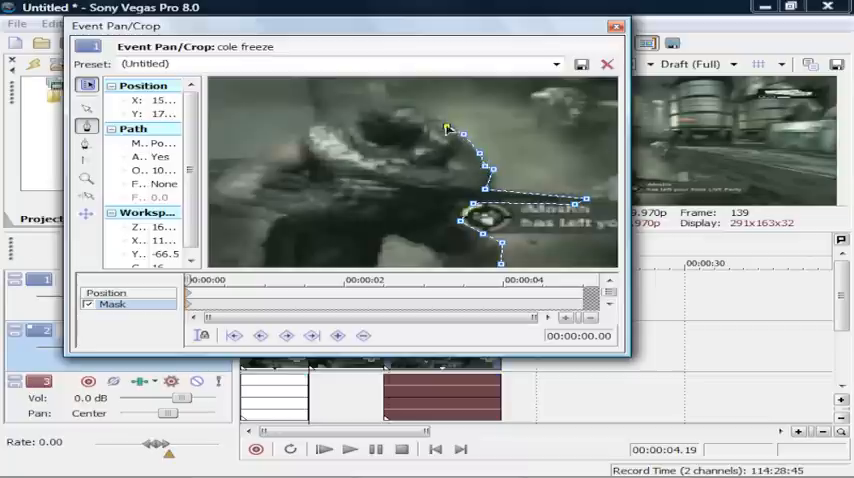
left_click_drag(454, 132, 410, 104)
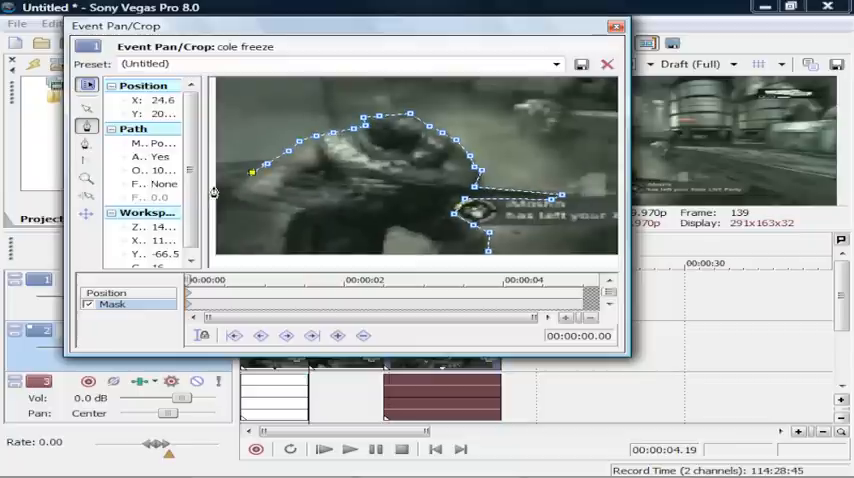
left_click_drag(252, 172, 238, 192)
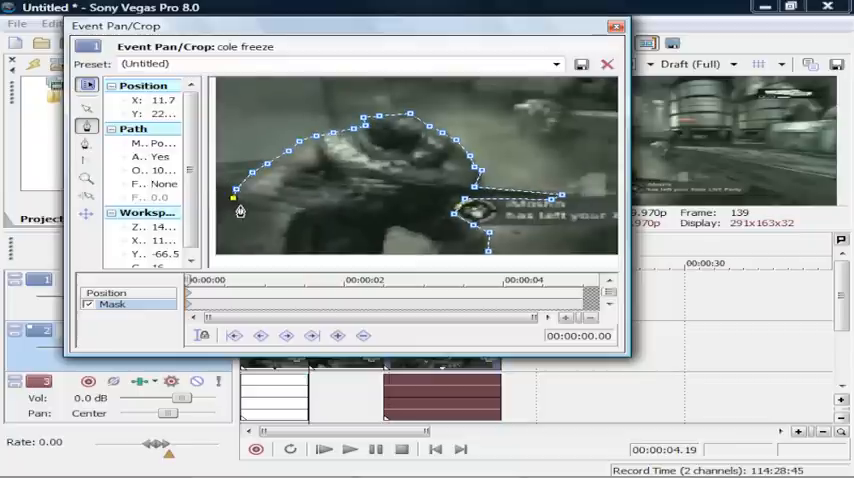
left_click_drag(234, 196, 278, 212)
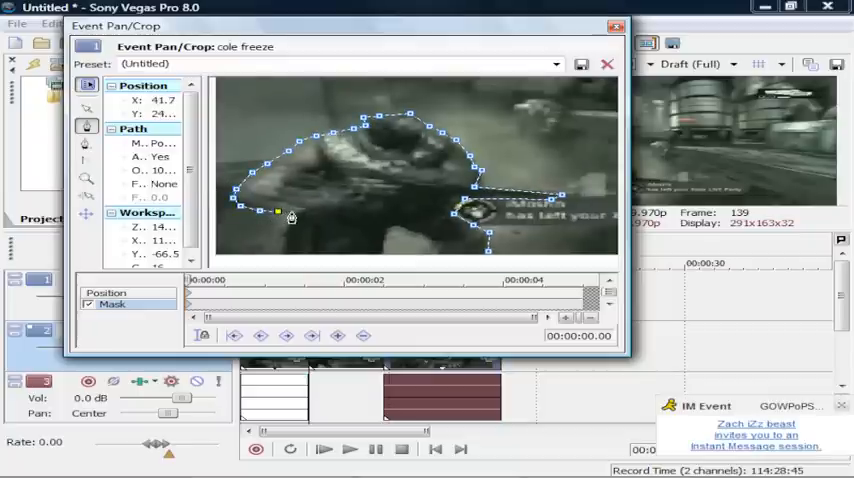
left_click_drag(278, 212, 284, 228)
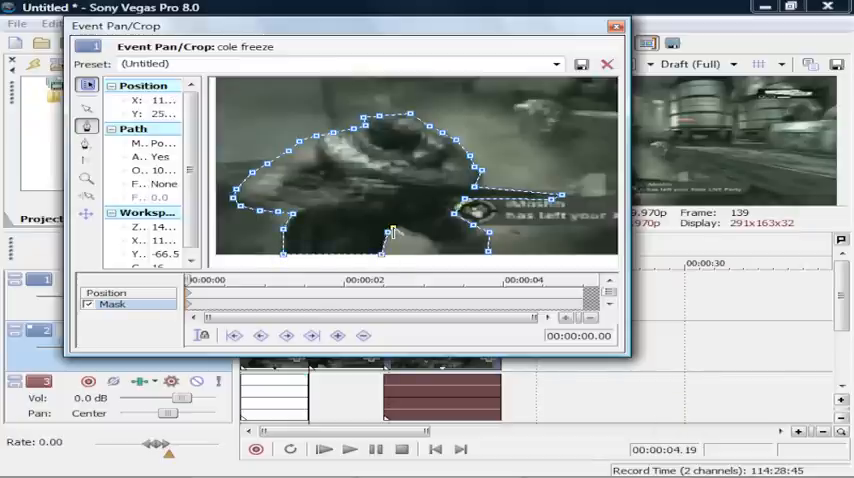
left_click_drag(390, 236, 436, 244)
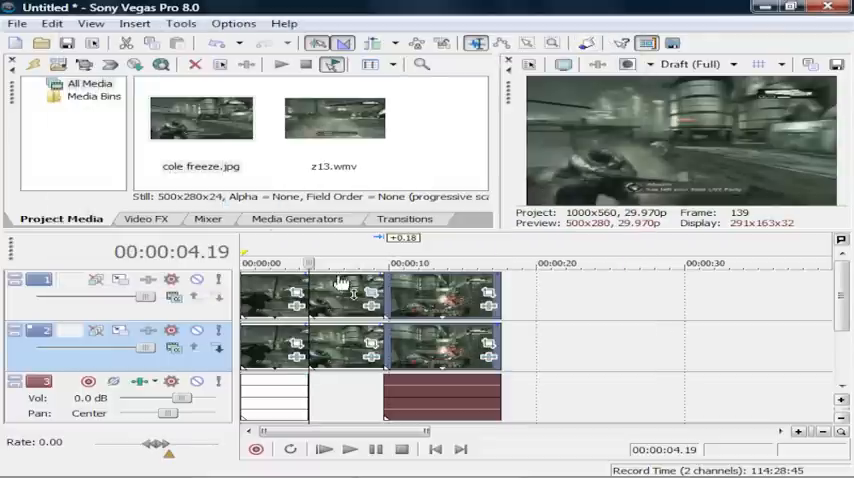
Add a Color Balance effect to cole freeze with the red midtone slider raised to about 0.23
left_click(146, 218)
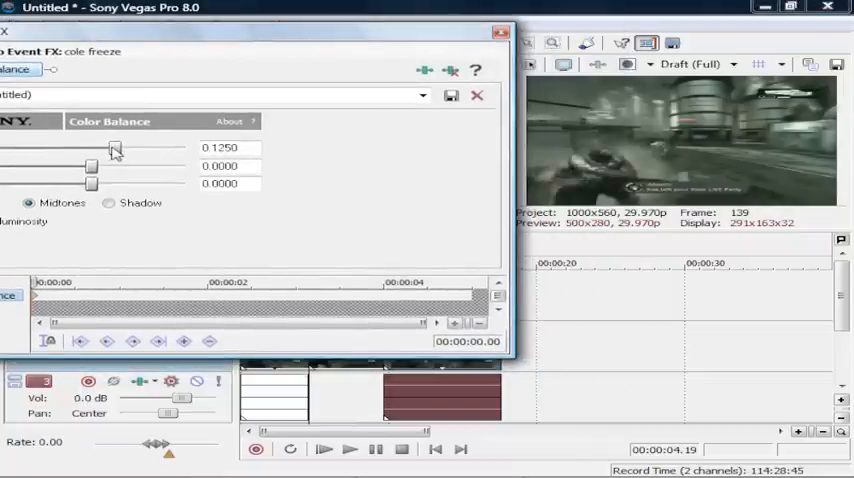
left_click_drag(116, 148, 136, 148)
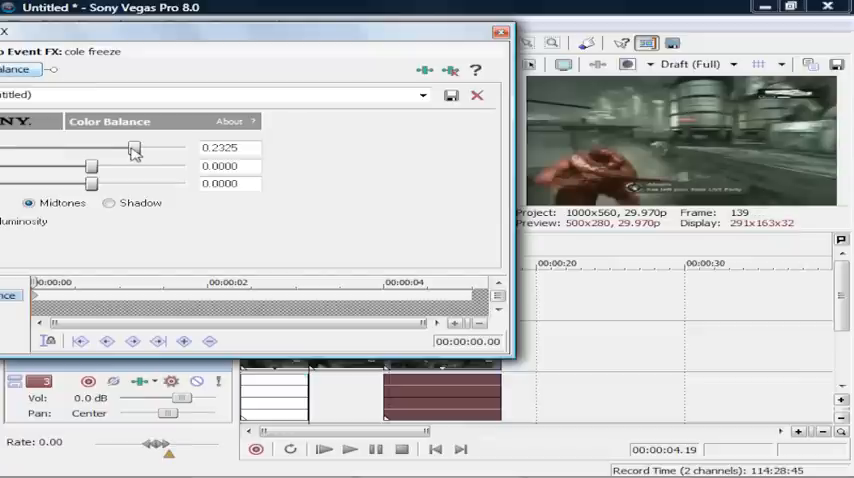
left_click_drag(132, 148, 138, 148)
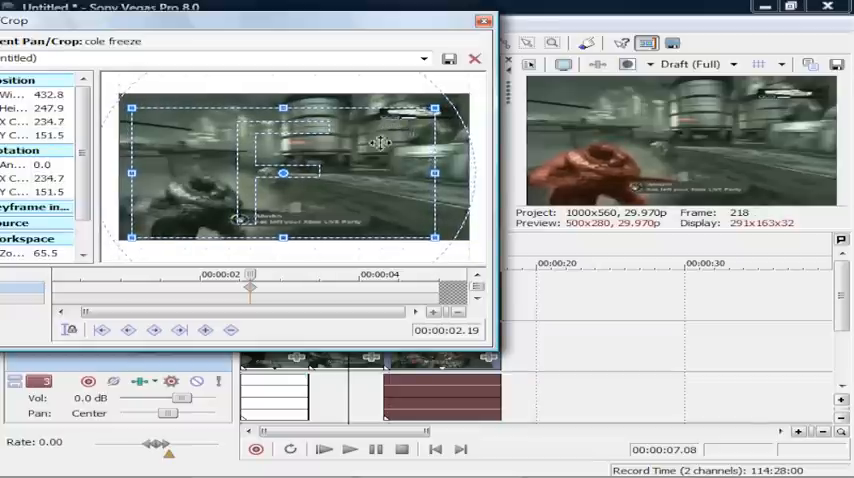
Keyframe the pan/crop at 00:00:02.19 with an enlarged crop frame so the still zooms out
right_click(370, 210)
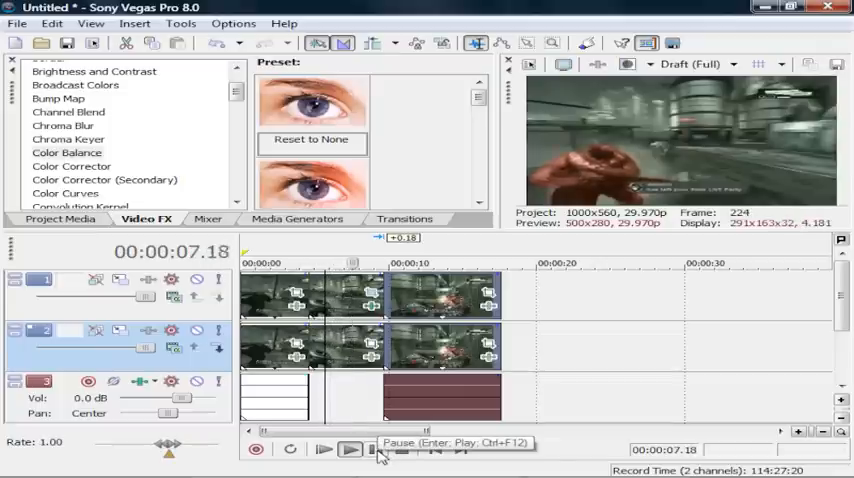
left_click(348, 448)
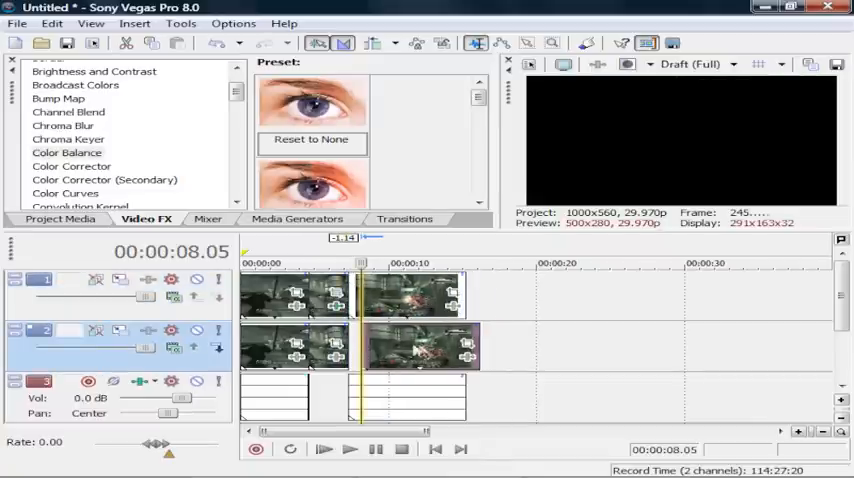
left_click(376, 448)
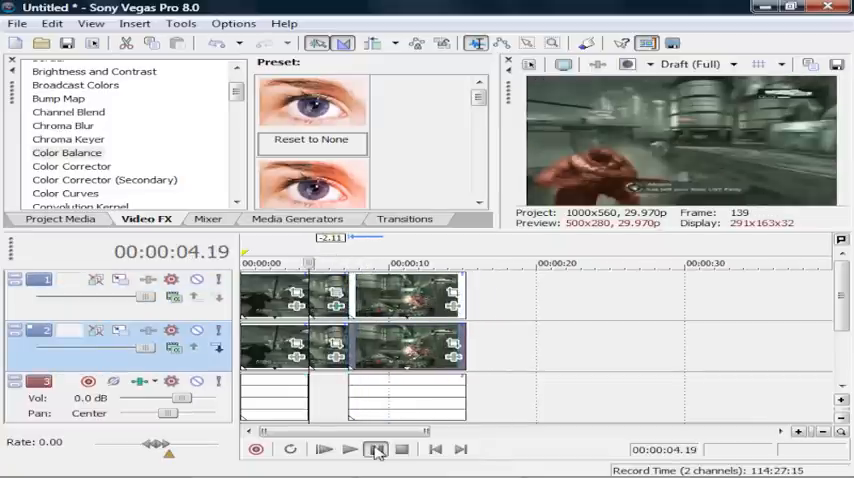